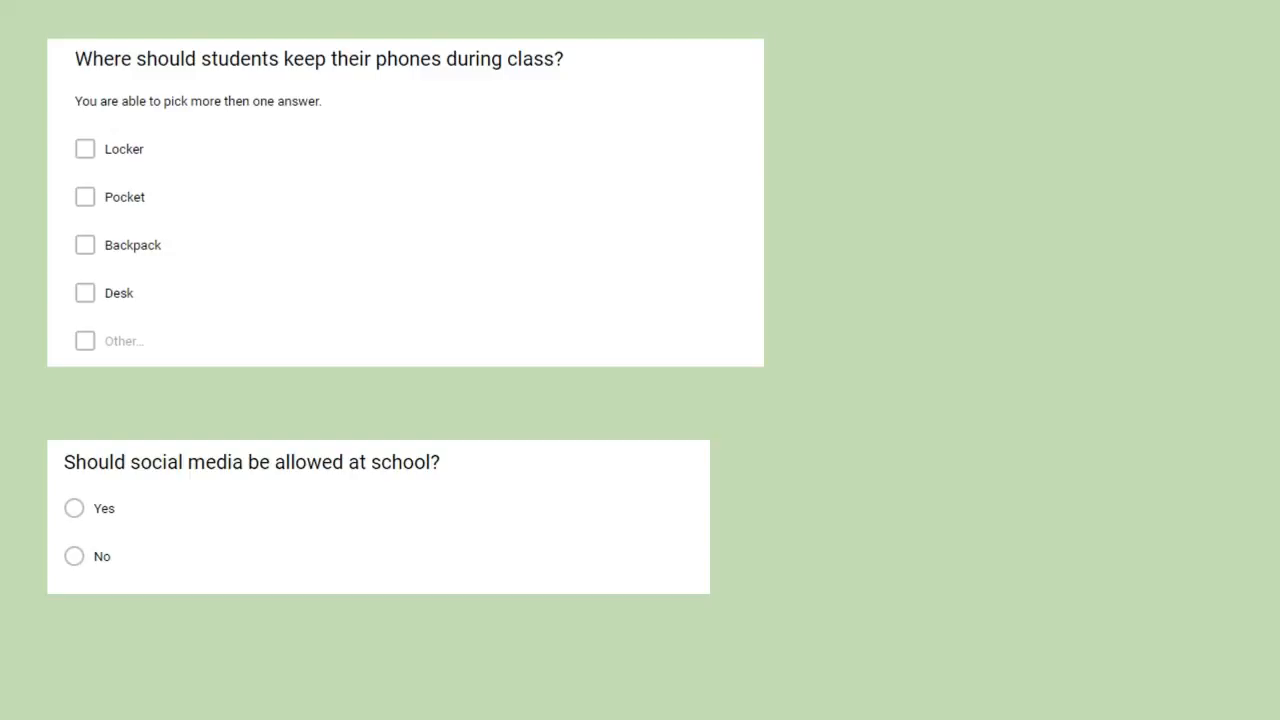
{"action": "scroll", "scroll_direction": "down", "scroll_amount": 3}
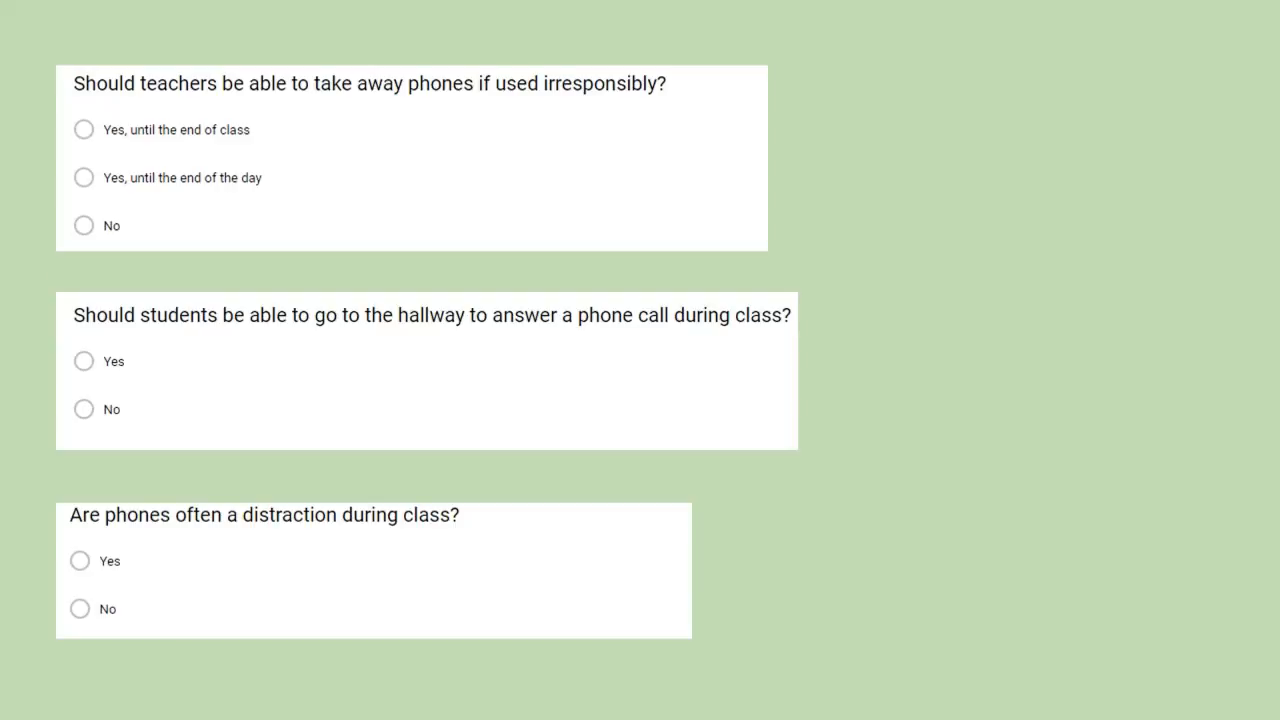
{"action": "scroll", "scroll_direction": "down", "scroll_amount": 3}
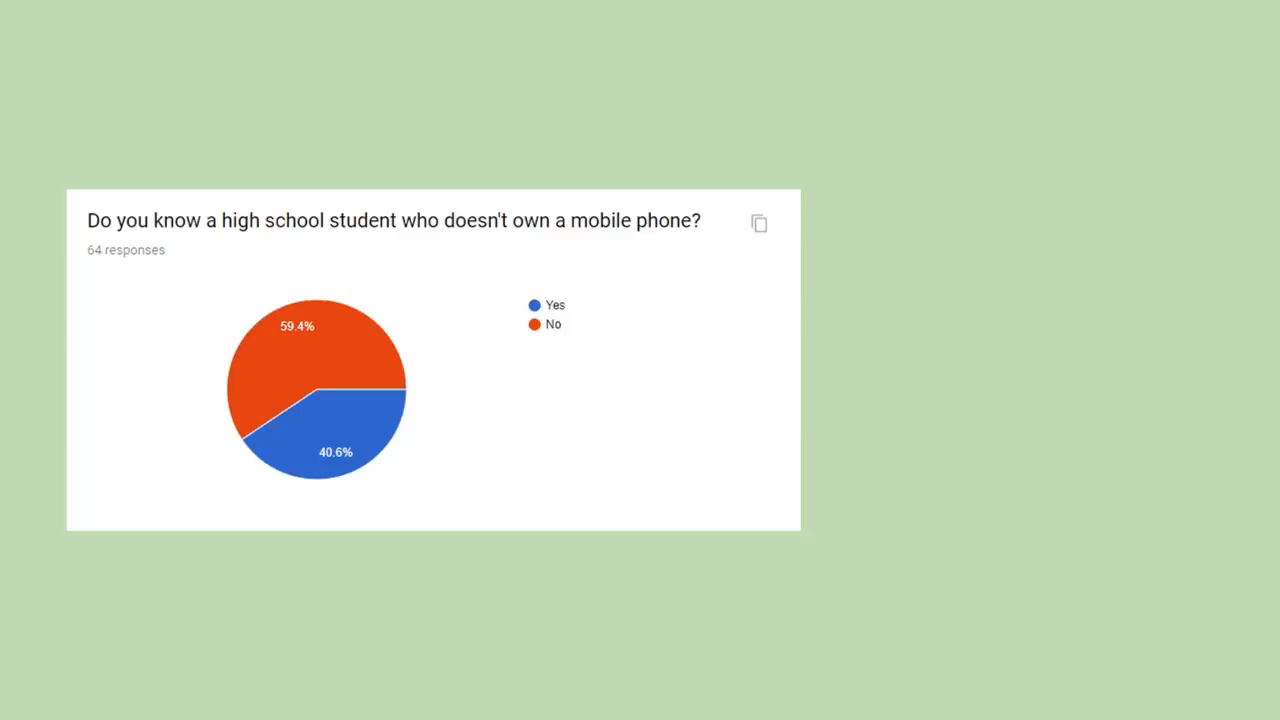
{"action": "scroll", "scroll_direction": "down", "scroll_amount": 3}
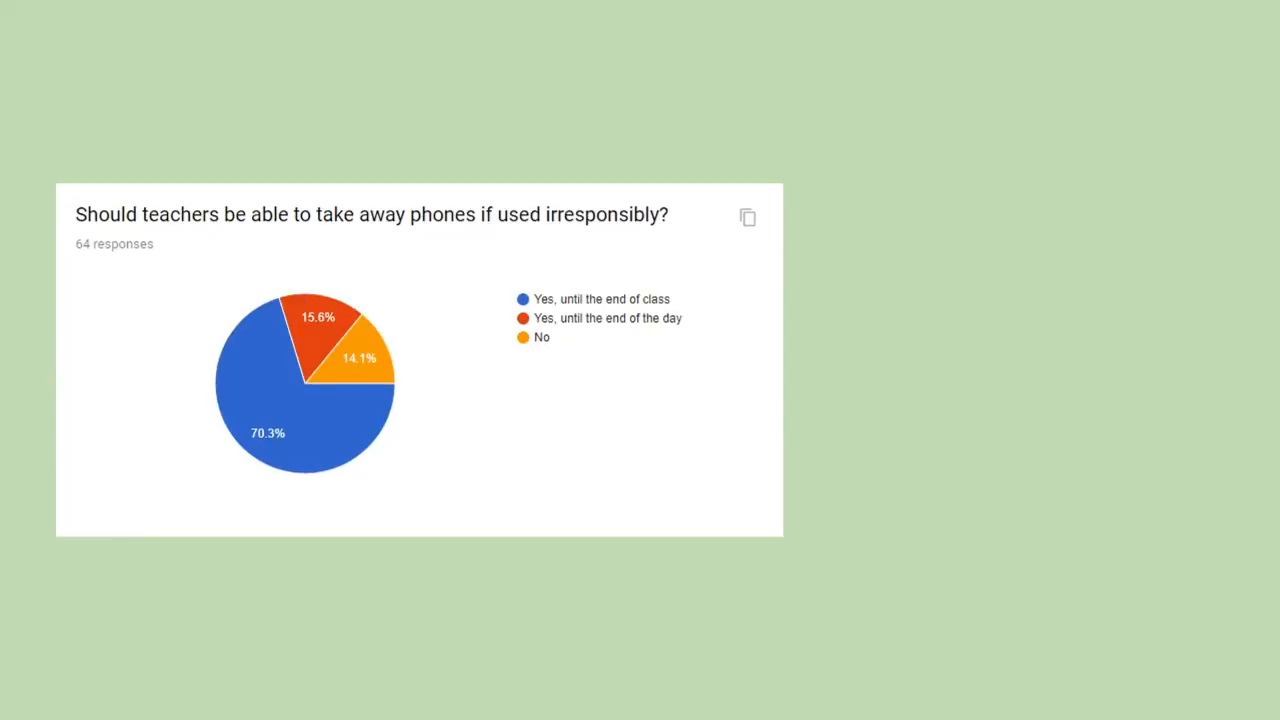